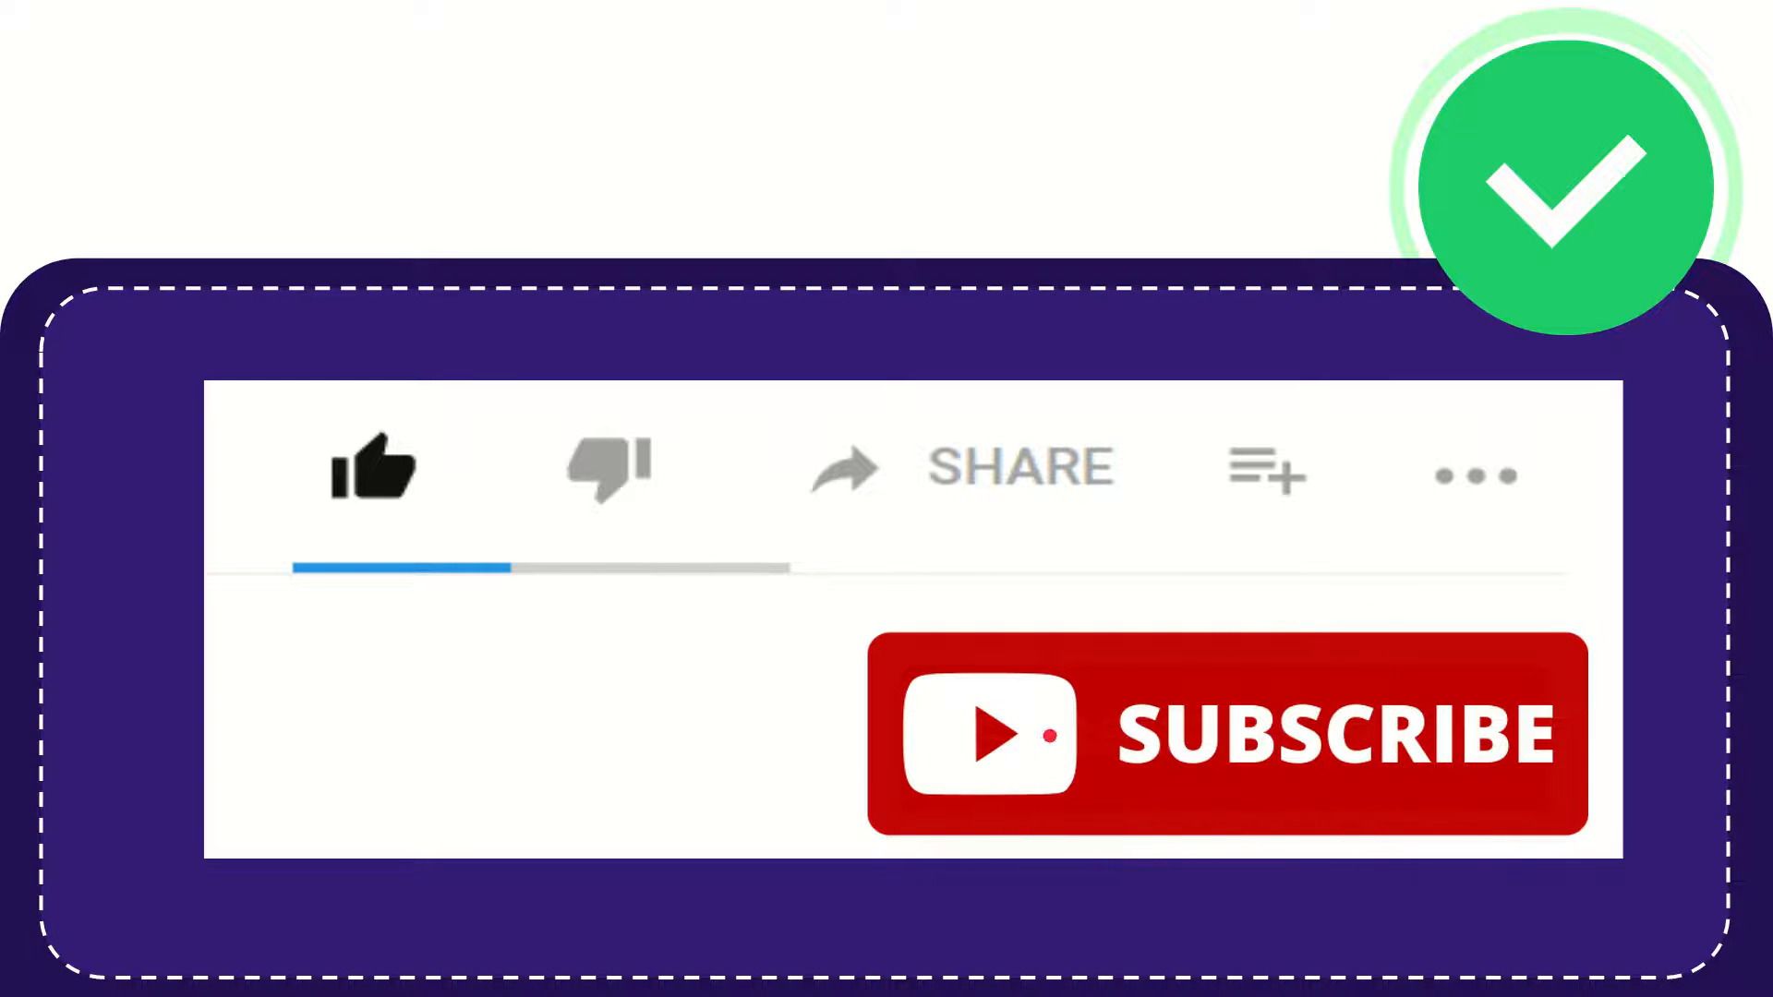
pyautogui.click(373, 469)
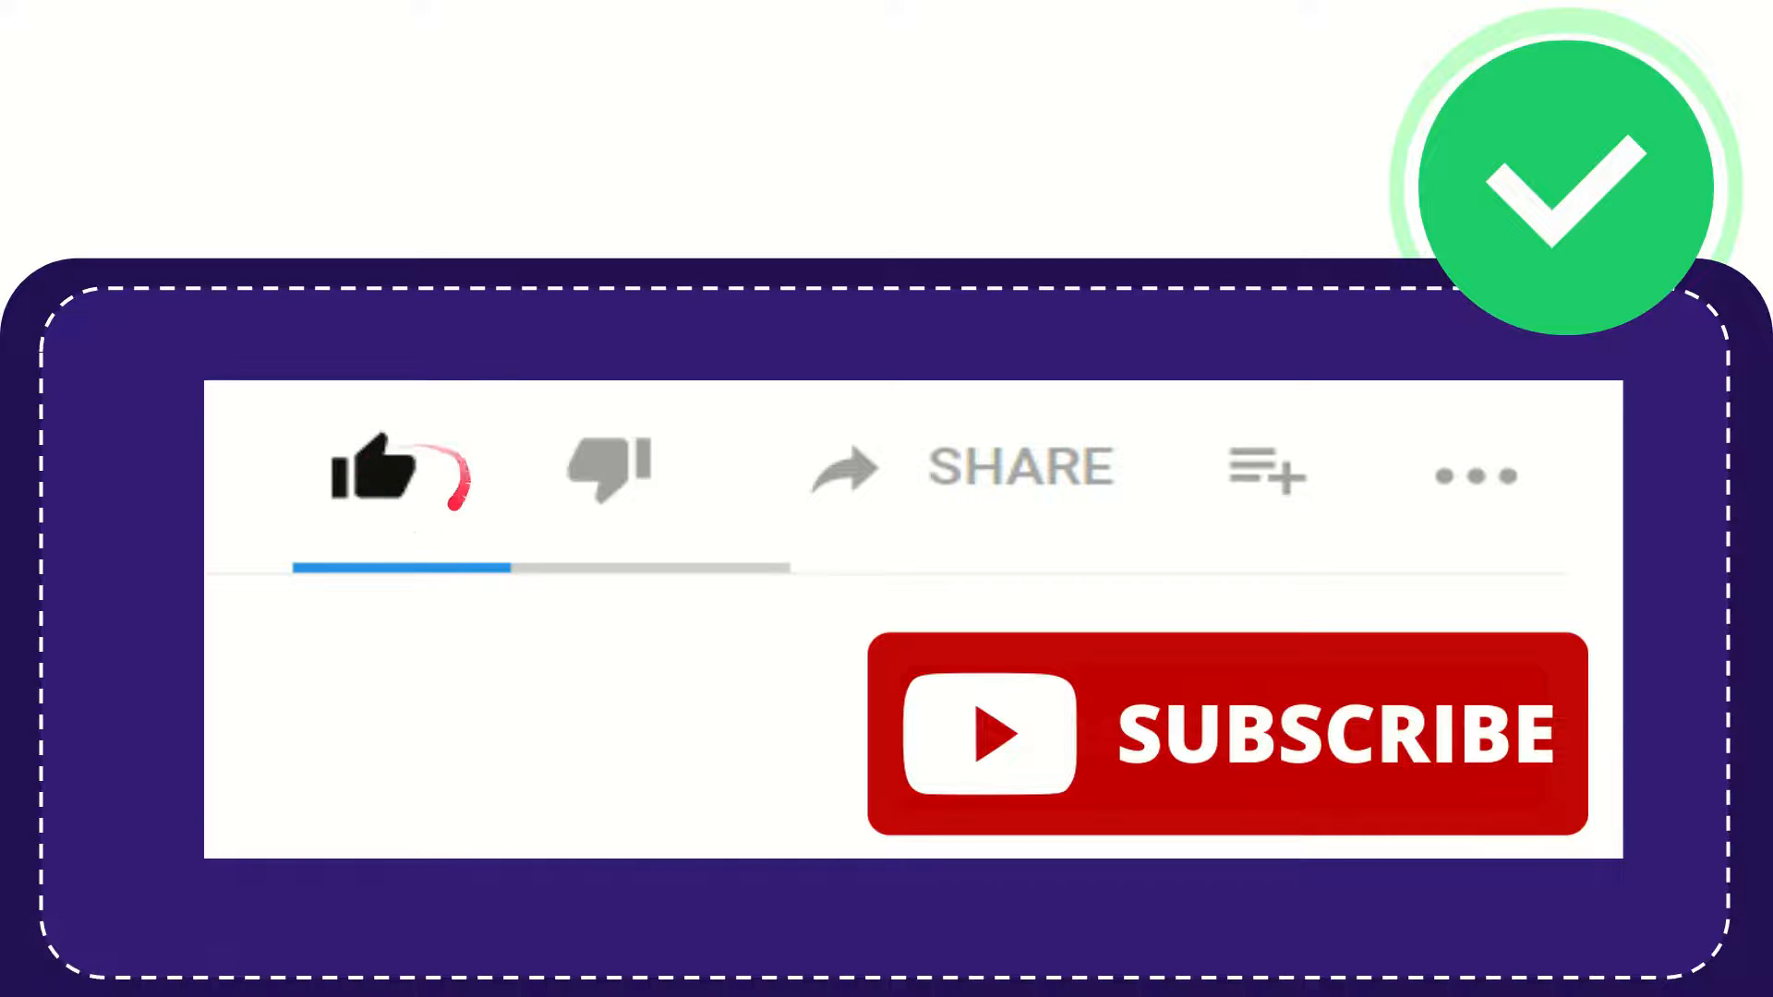